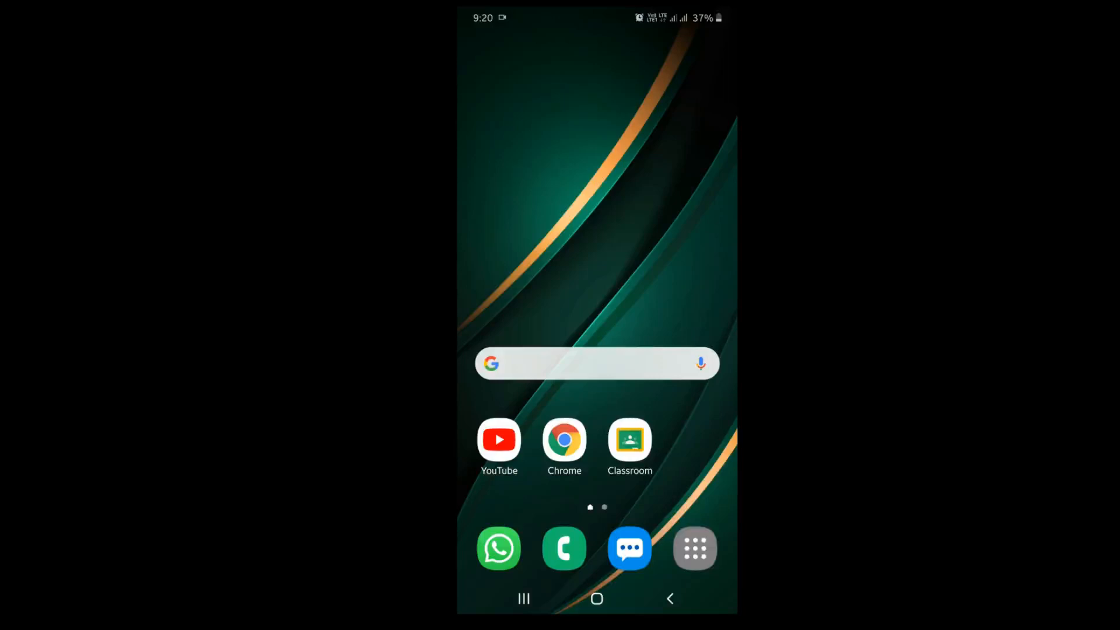
# Open the Test - Apache Hadoop assignment's student work in the II M.Sc CS Business Intelligence class
pyautogui.click(629, 440)
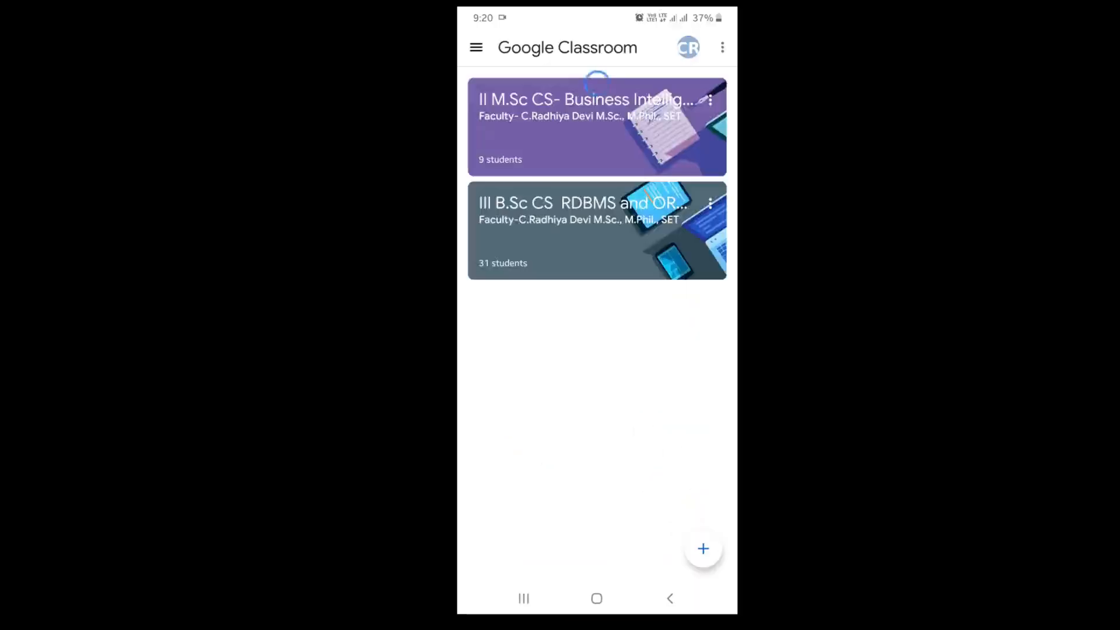
pyautogui.click(596, 126)
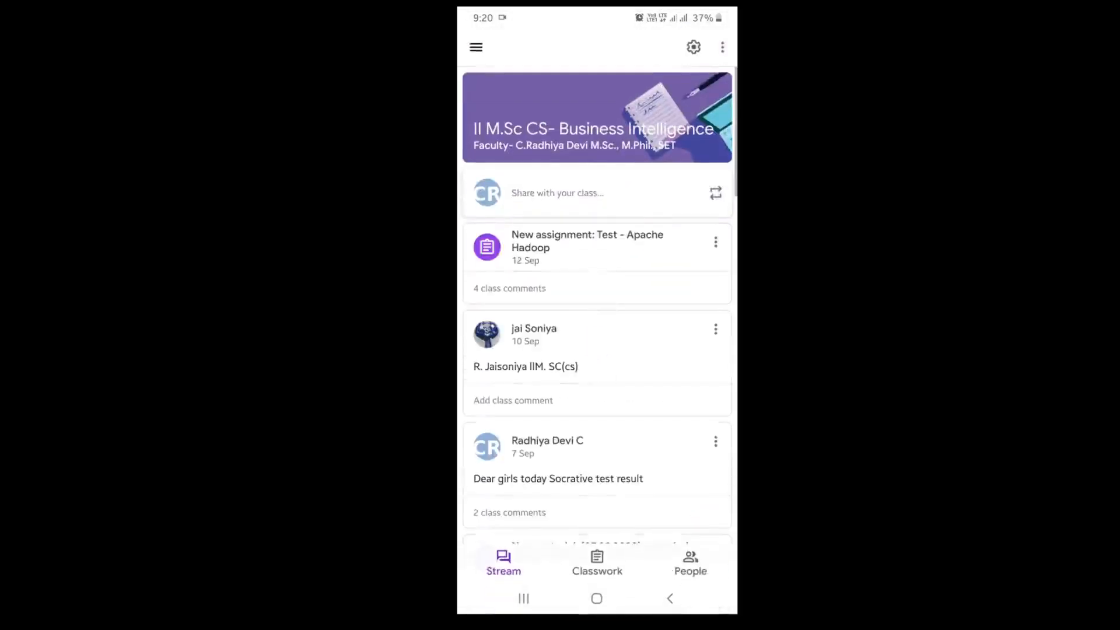
pyautogui.click(587, 240)
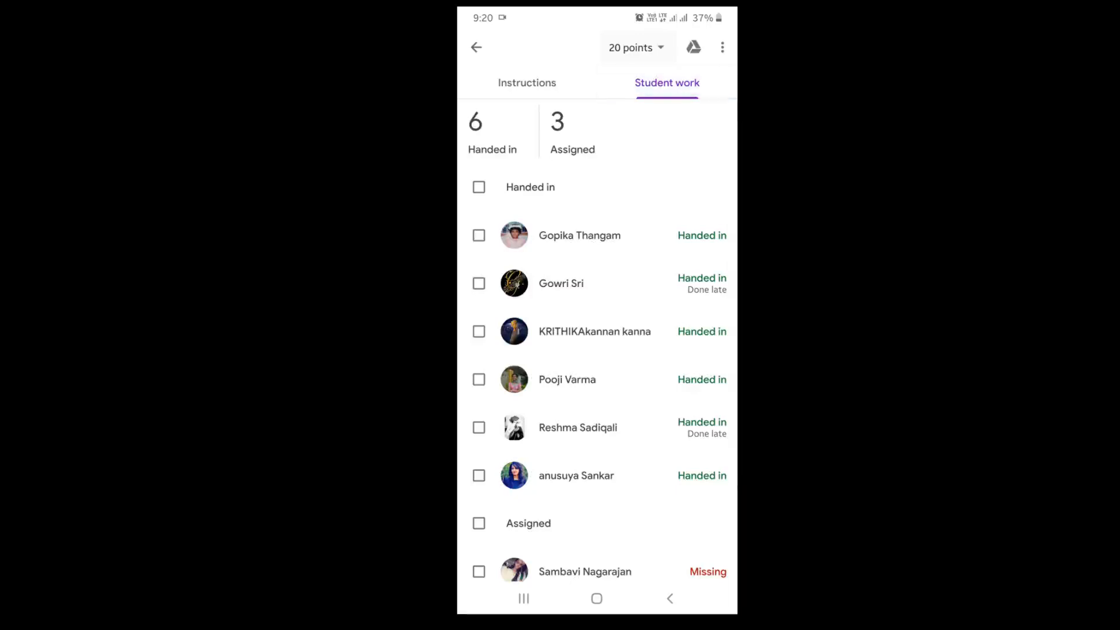
# Open the first student's Apache Hadoop.pdf submission in annotation mode
pyautogui.click(579, 234)
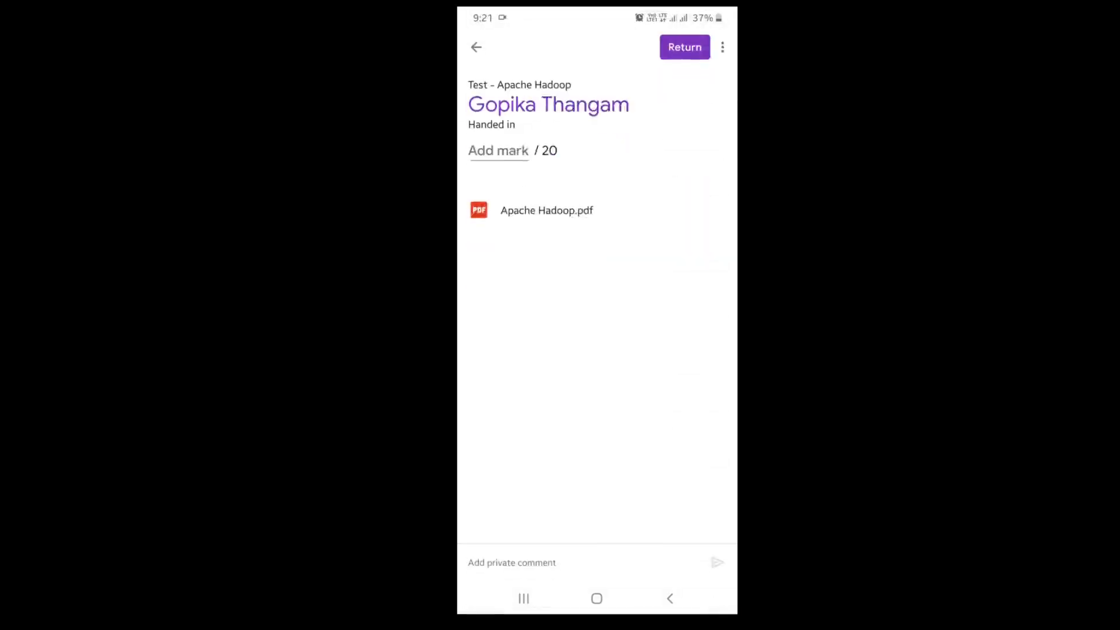
pyautogui.click(546, 210)
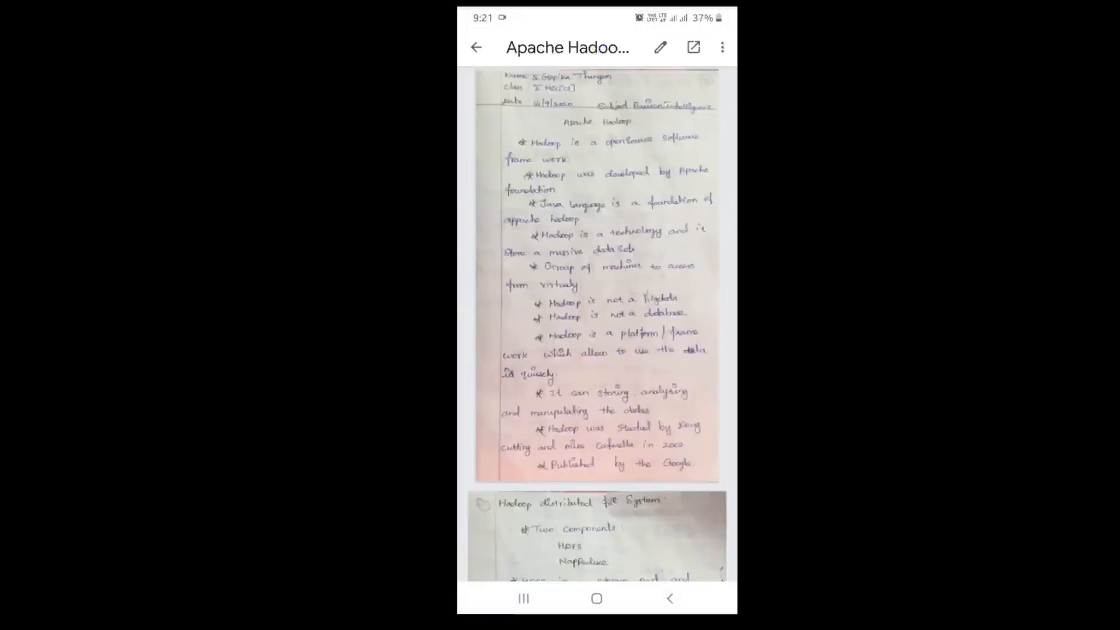
pyautogui.click(659, 47)
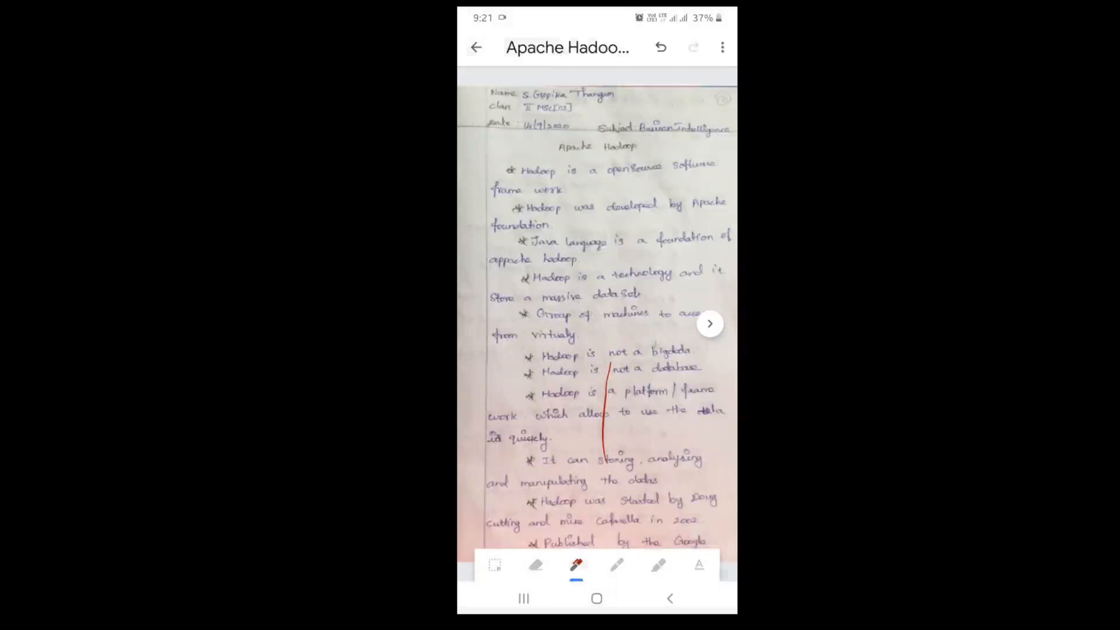
# Try the select, eraser, pen and highlighter tools, leaving a green stroke and a pink box on page one
pyautogui.click(494, 565)
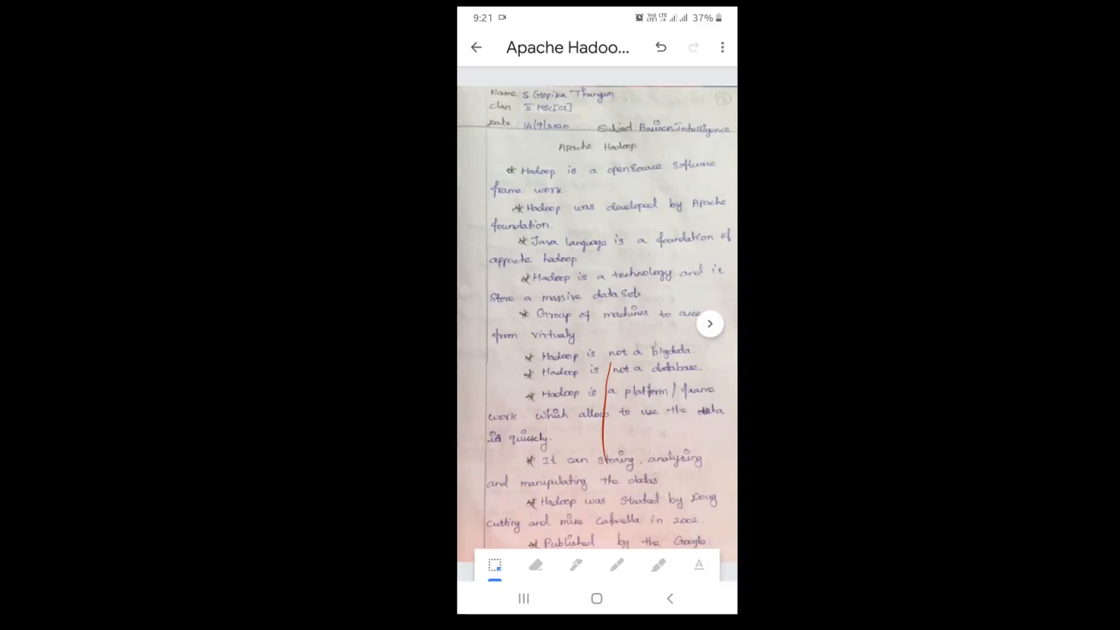
pyautogui.click(534, 564)
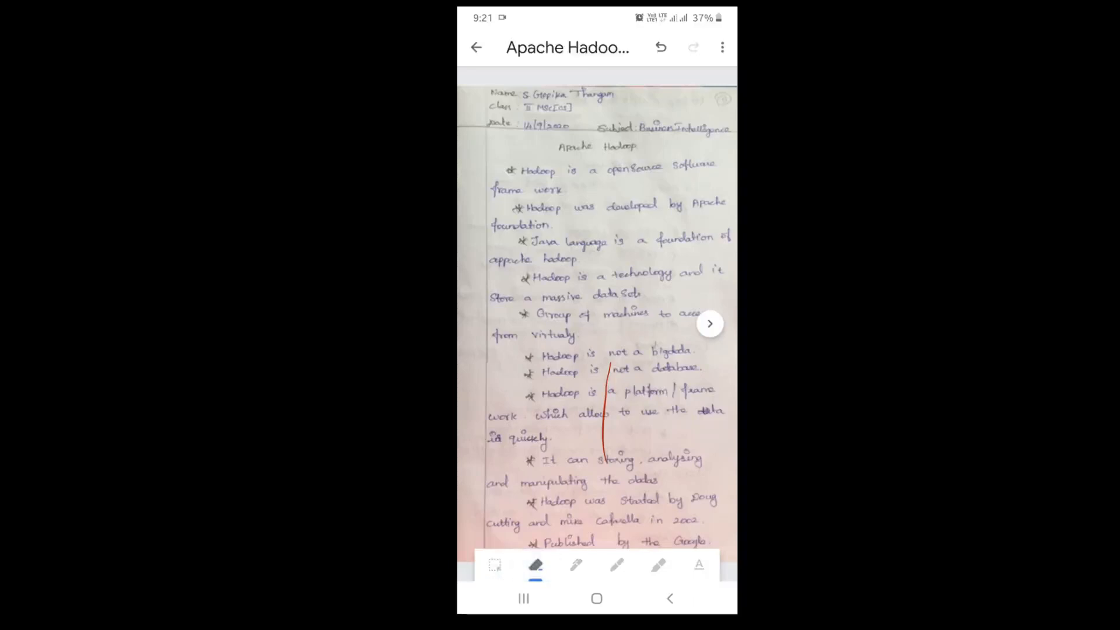
pyautogui.click(575, 564)
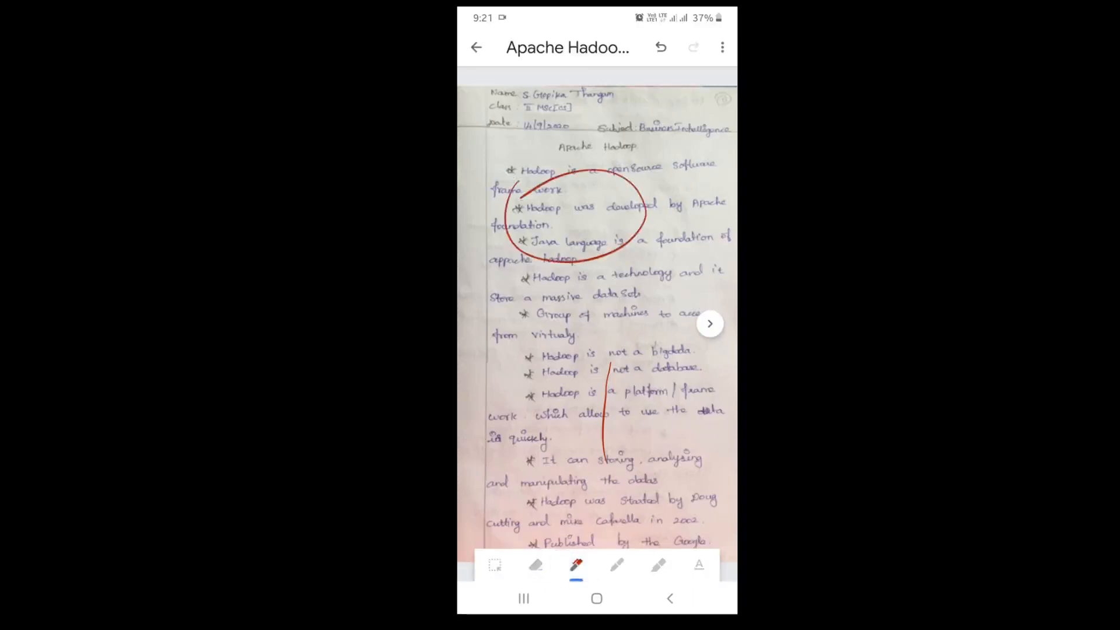
pyautogui.click(659, 47)
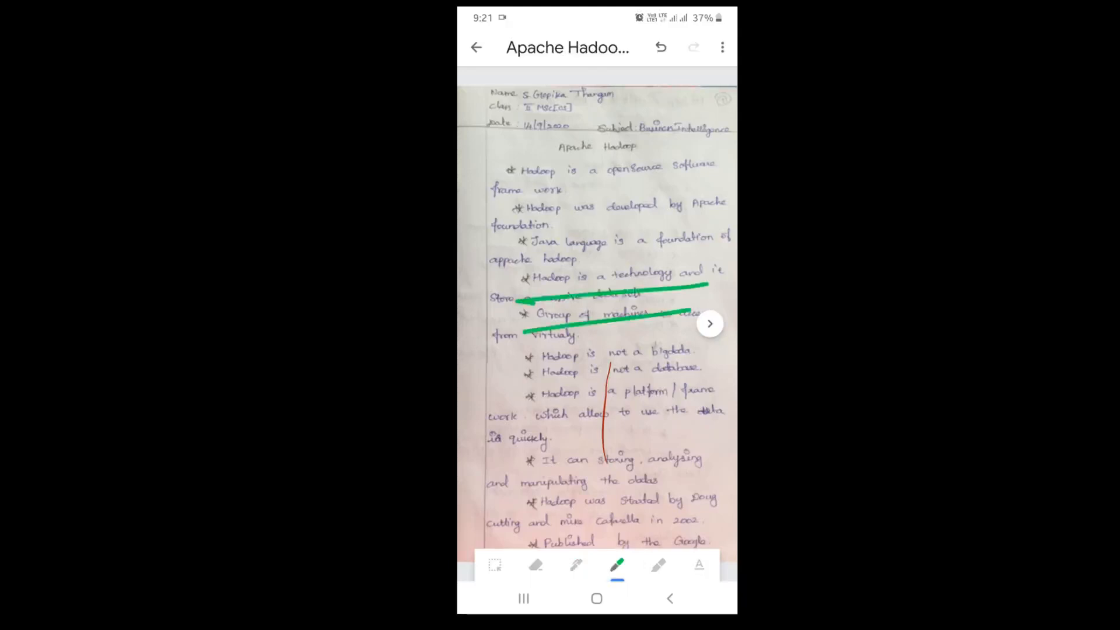
pyautogui.click(659, 46)
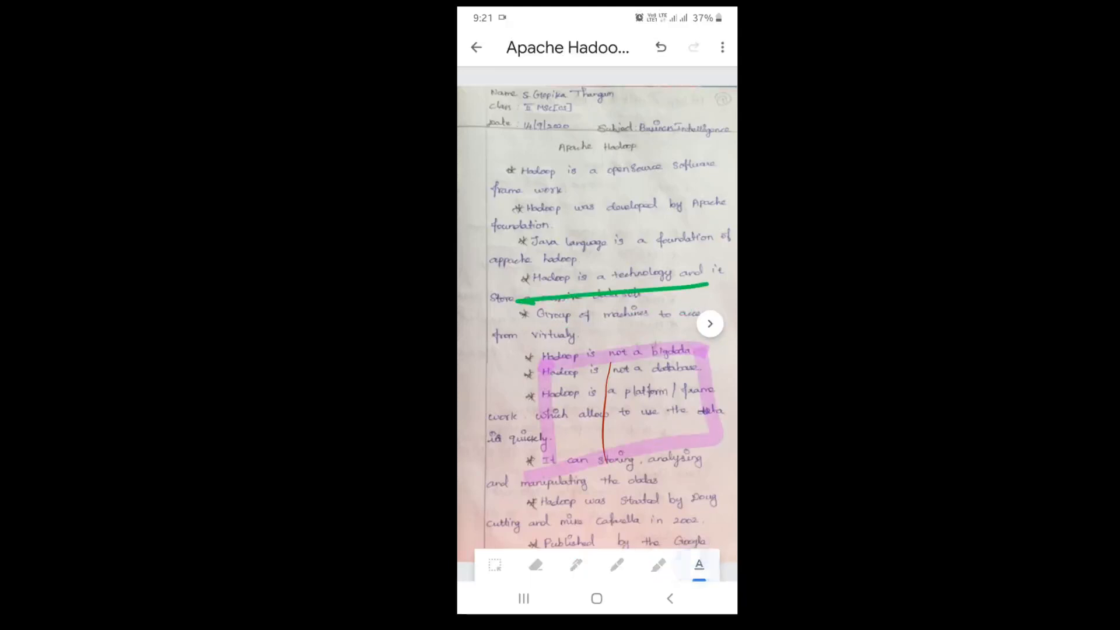
# Undo the text box, leave the editor and discard all practice annotations
pyautogui.click(698, 565)
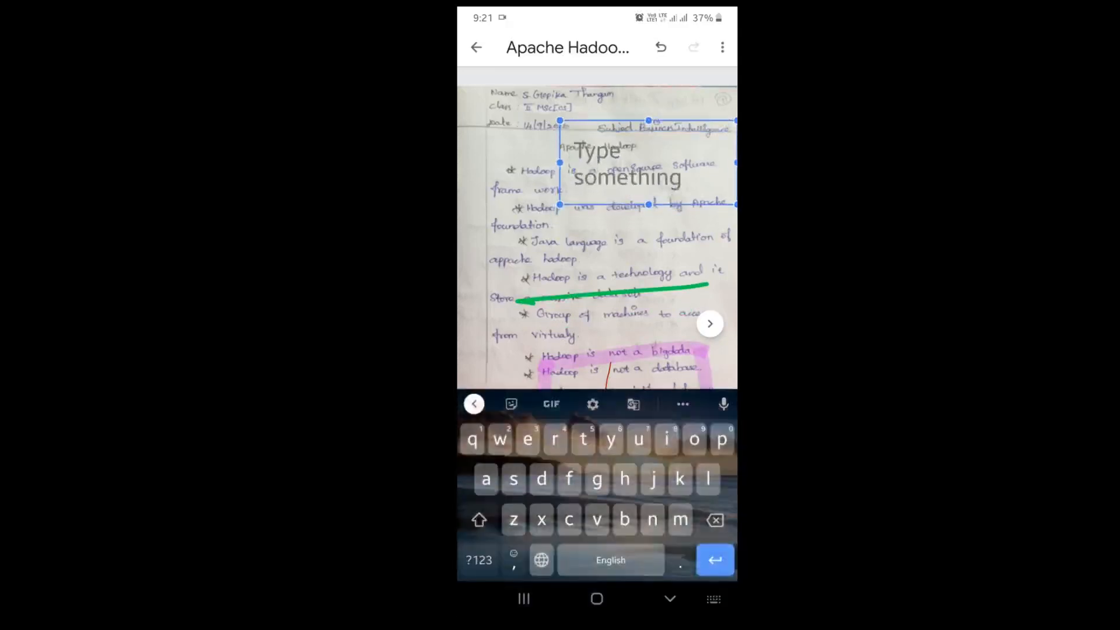
pyautogui.click(658, 47)
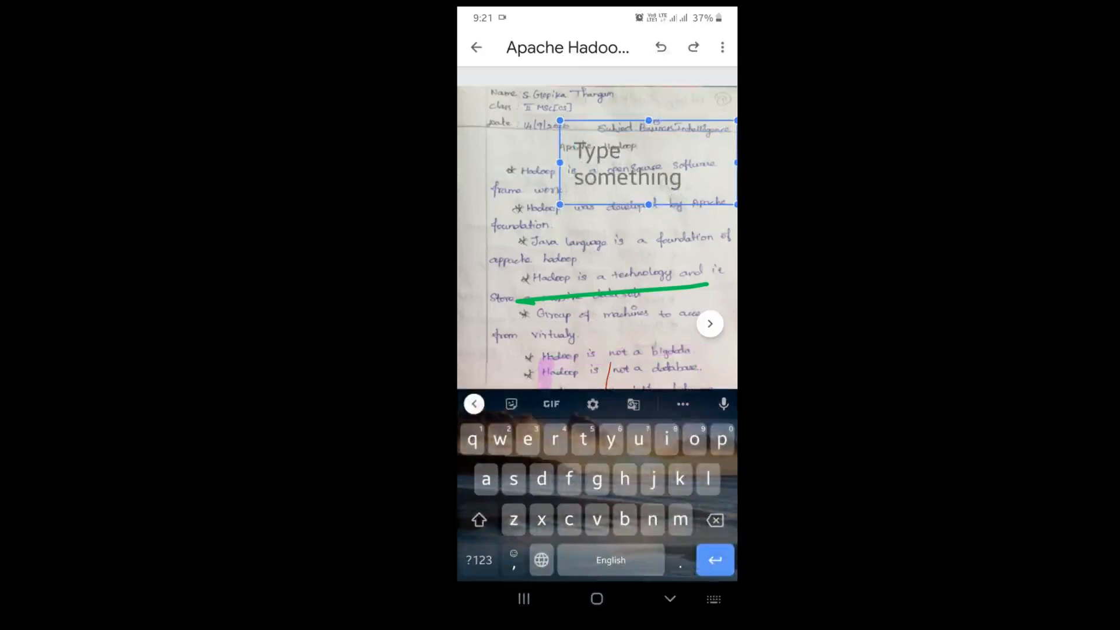
pyautogui.click(475, 47)
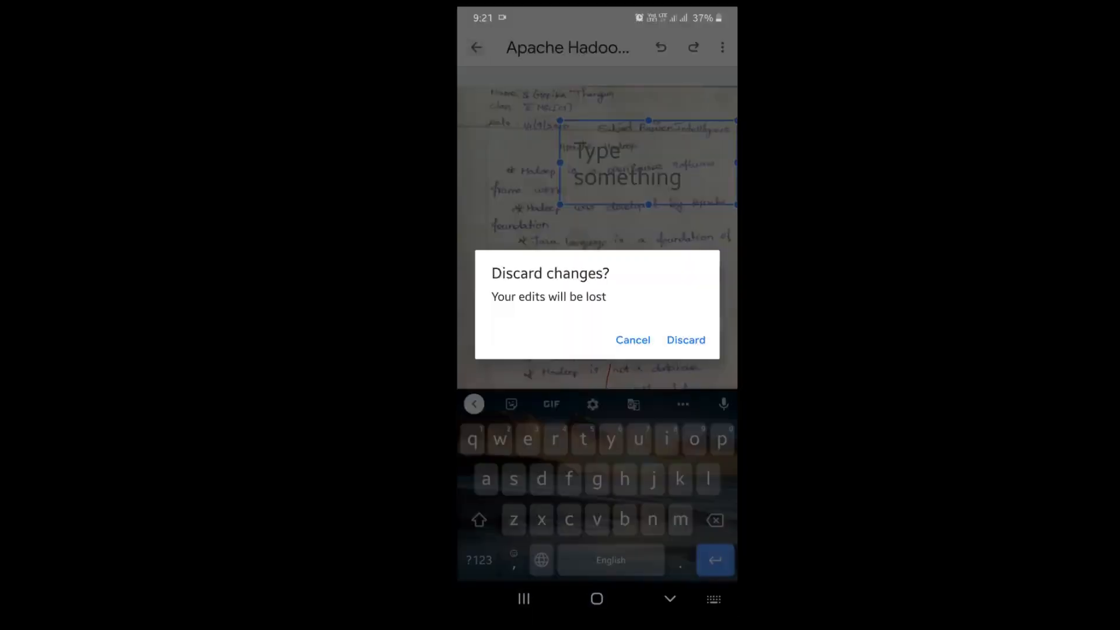
pyautogui.click(684, 339)
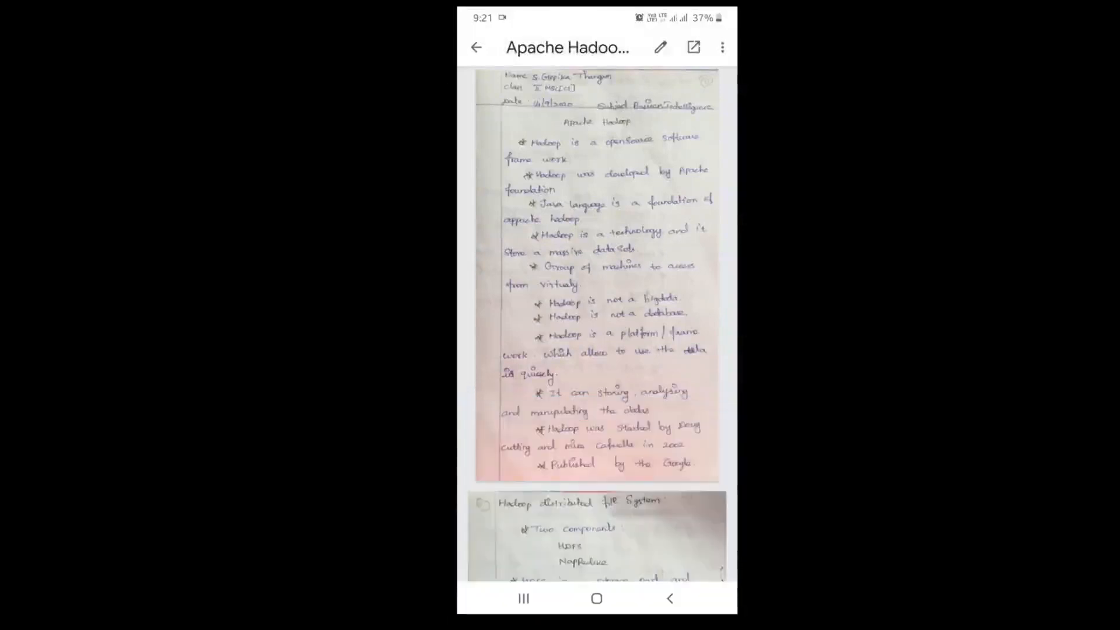
# Draw ticks on page one with a red pen, then advance to the second page
pyautogui.click(658, 47)
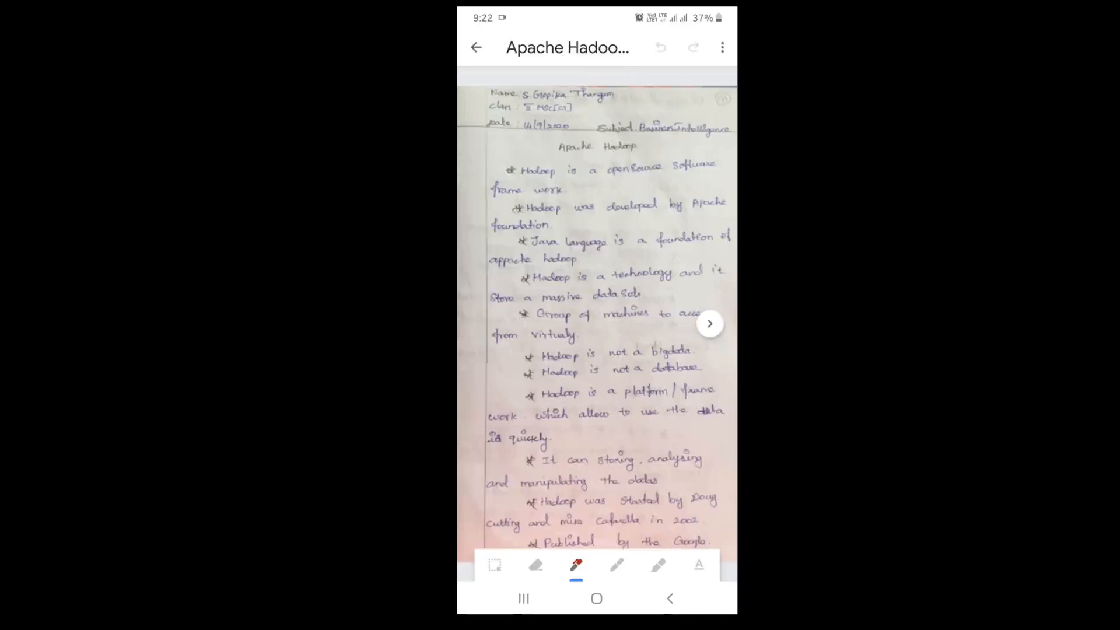
pyautogui.click(575, 564)
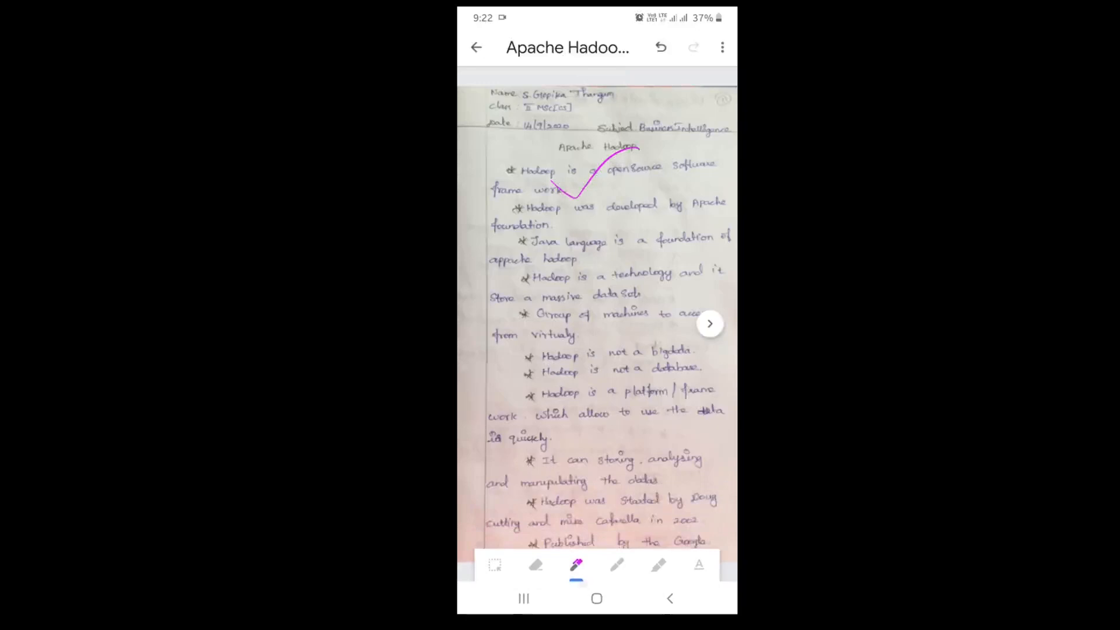
pyautogui.click(575, 565)
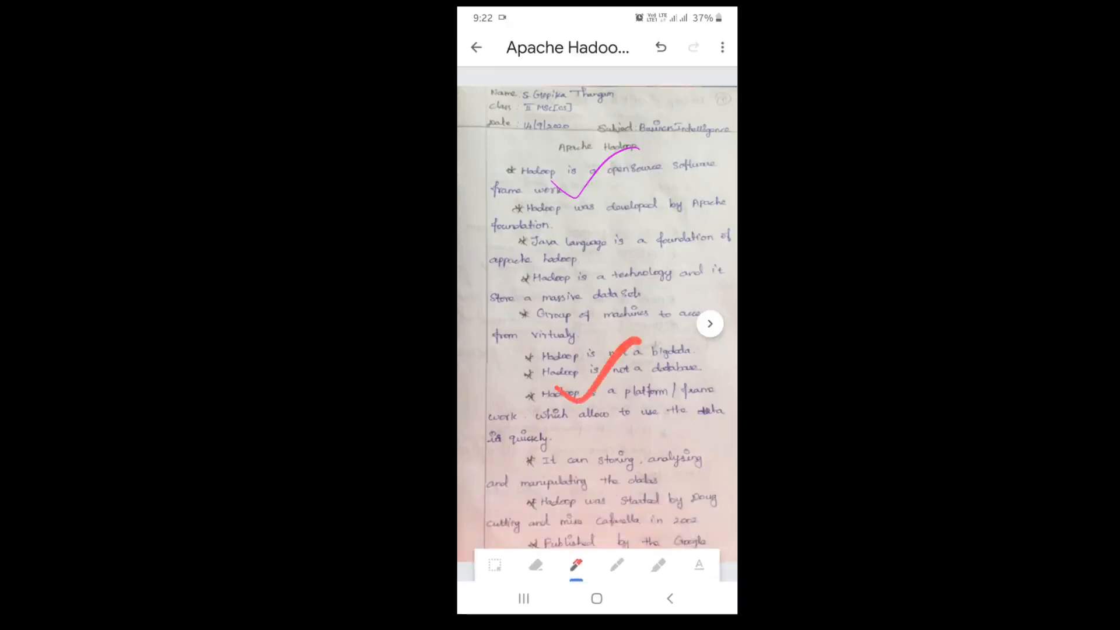
pyautogui.click(575, 564)
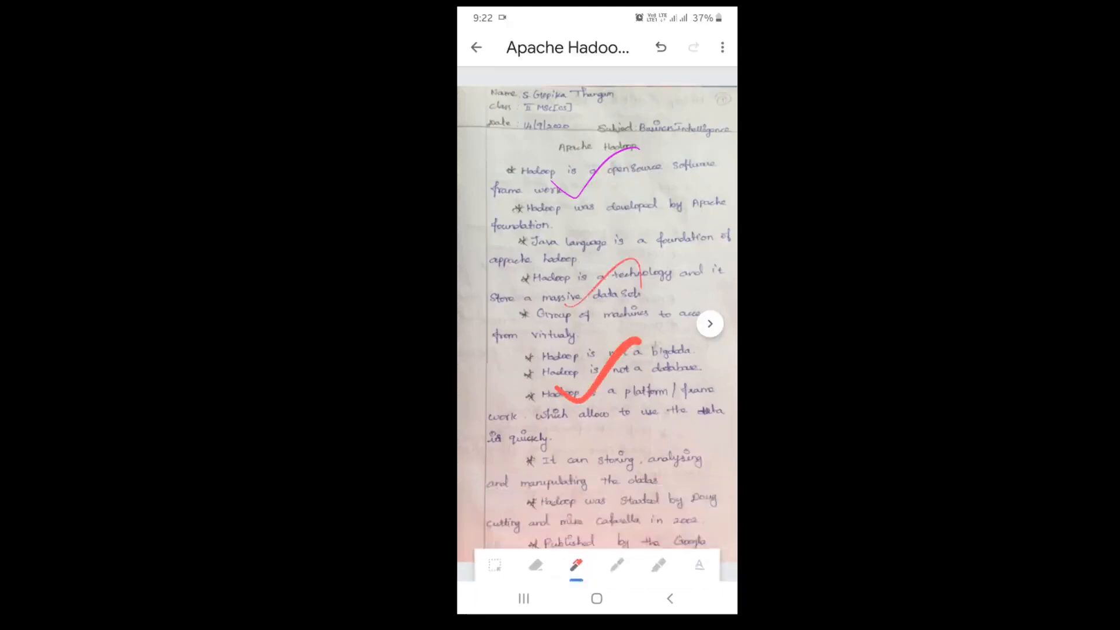
pyautogui.click(710, 323)
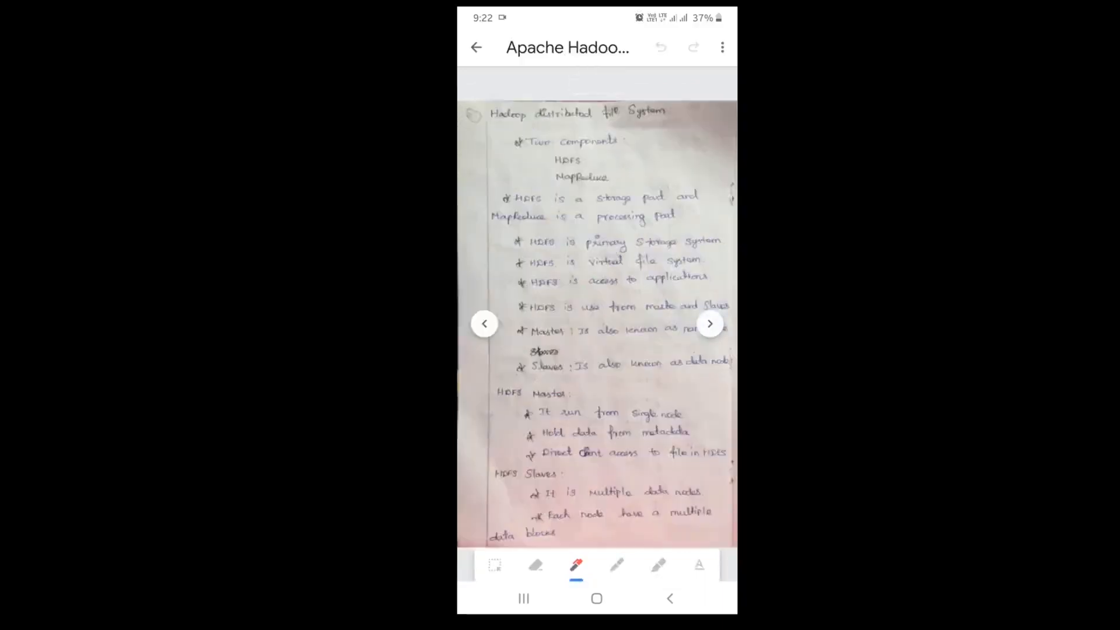
# Tick the later pages in red and handwrite 8/10 on the Advantages of MapReduce page
pyautogui.click(575, 564)
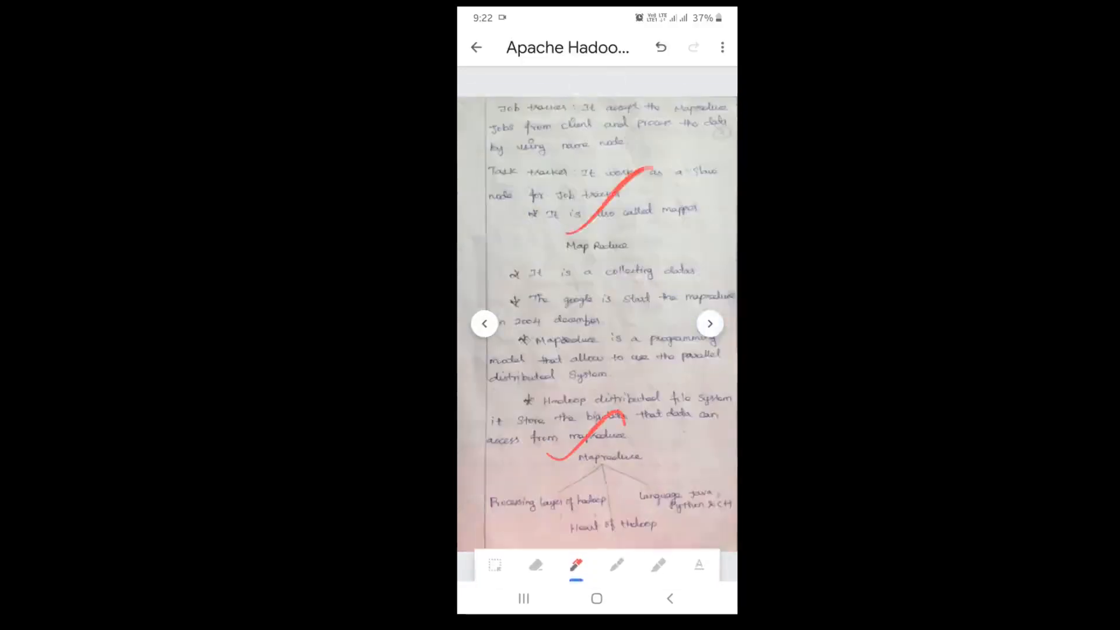
pyautogui.click(709, 323)
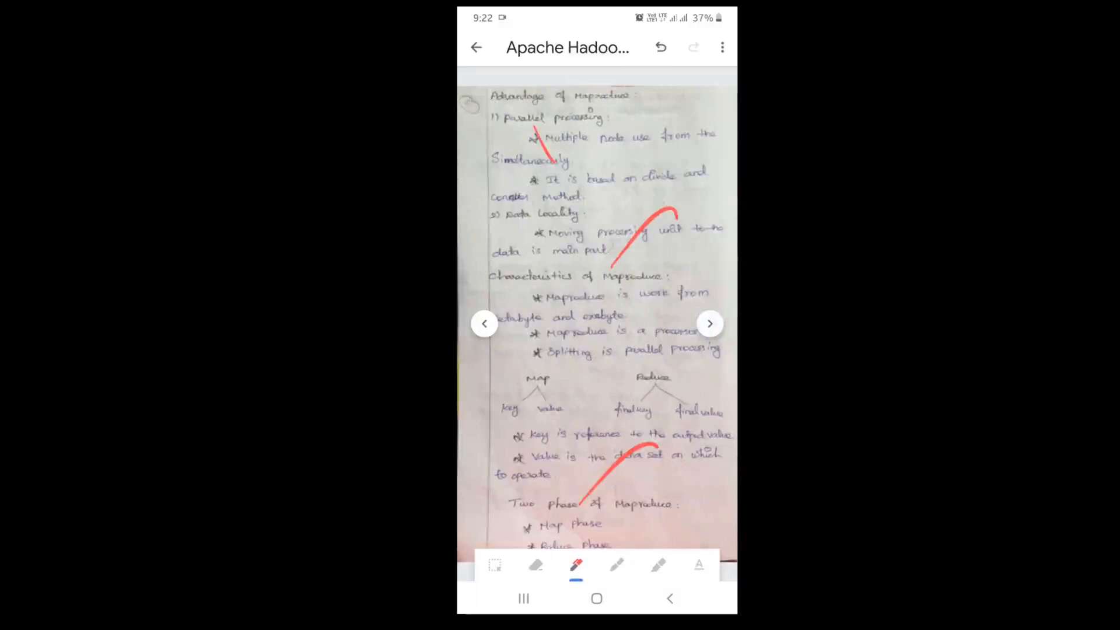
pyautogui.click(659, 46)
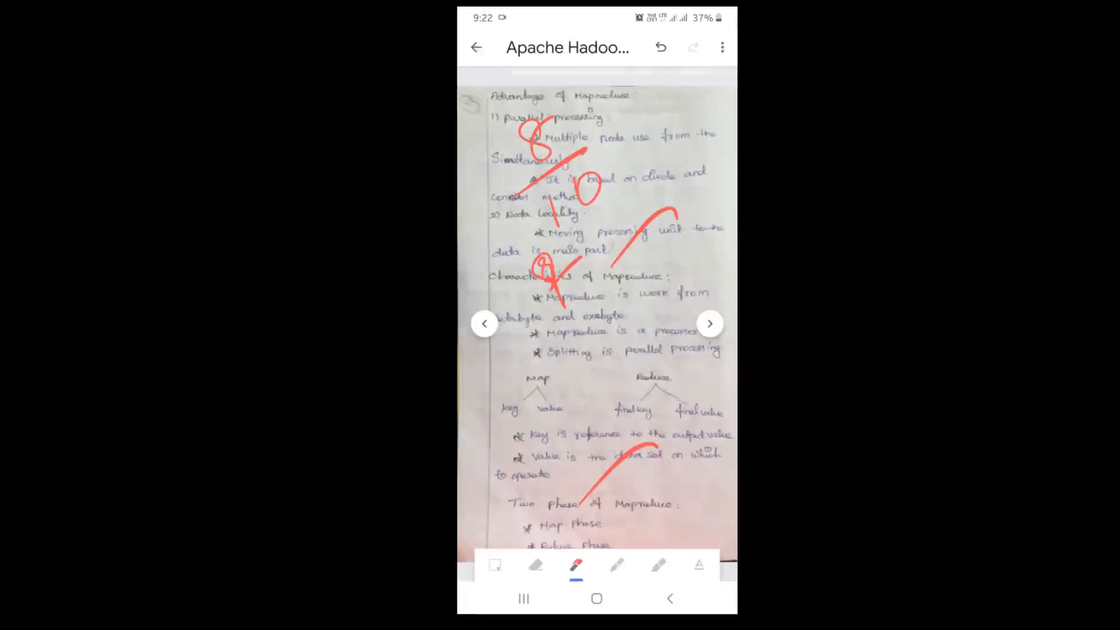
# Save the marked copy as Edited - Apache Hadoop.pdf and start returning the work
pyautogui.click(722, 47)
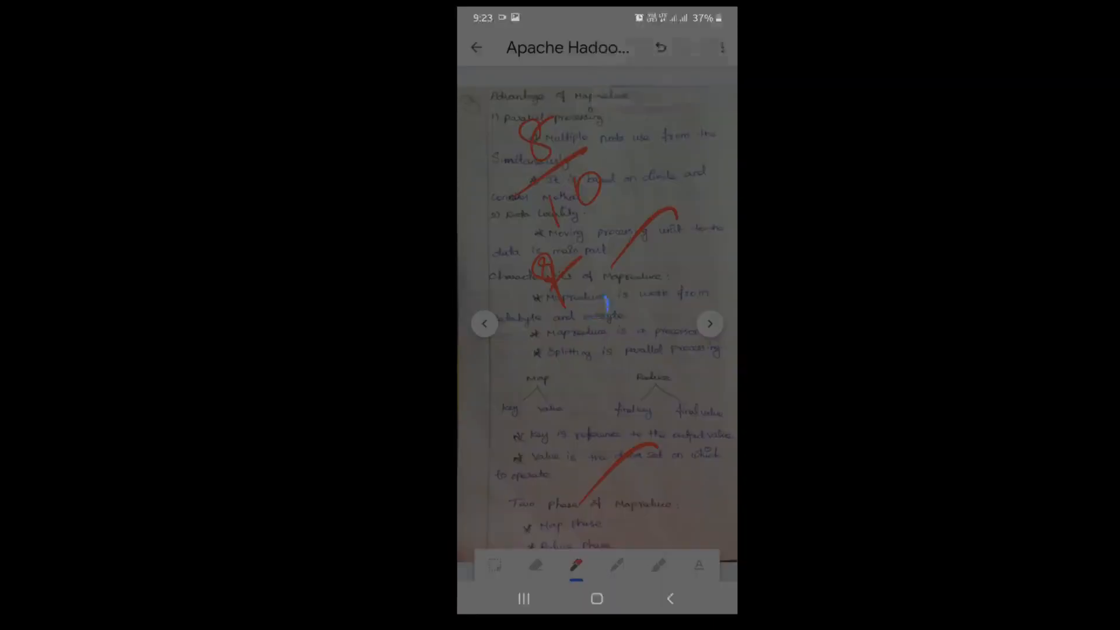
pyautogui.click(476, 47)
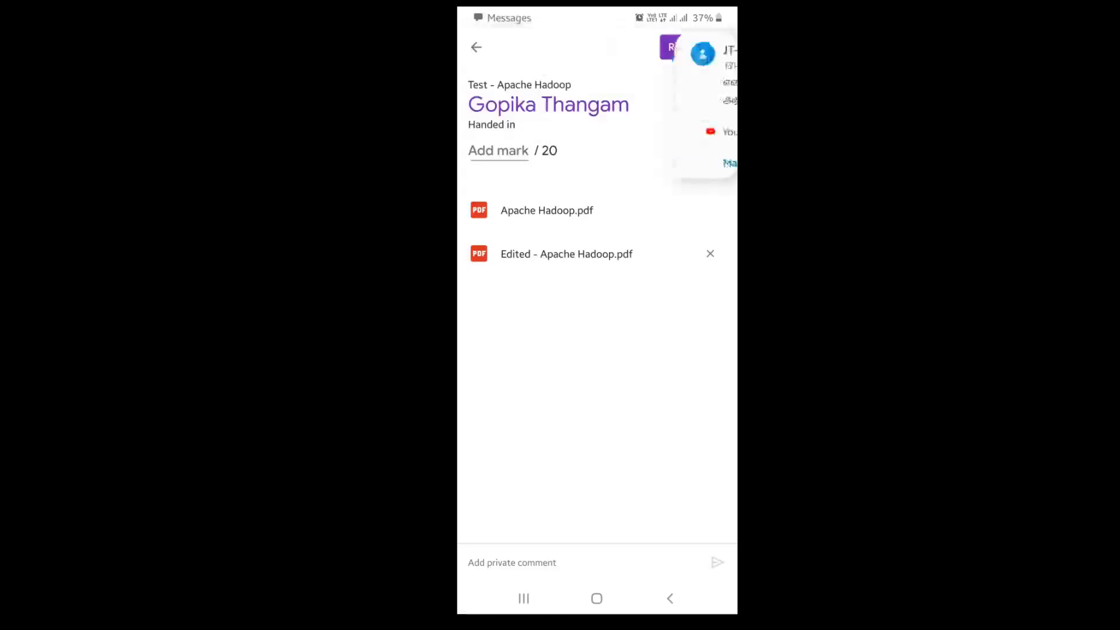
pyautogui.click(684, 47)
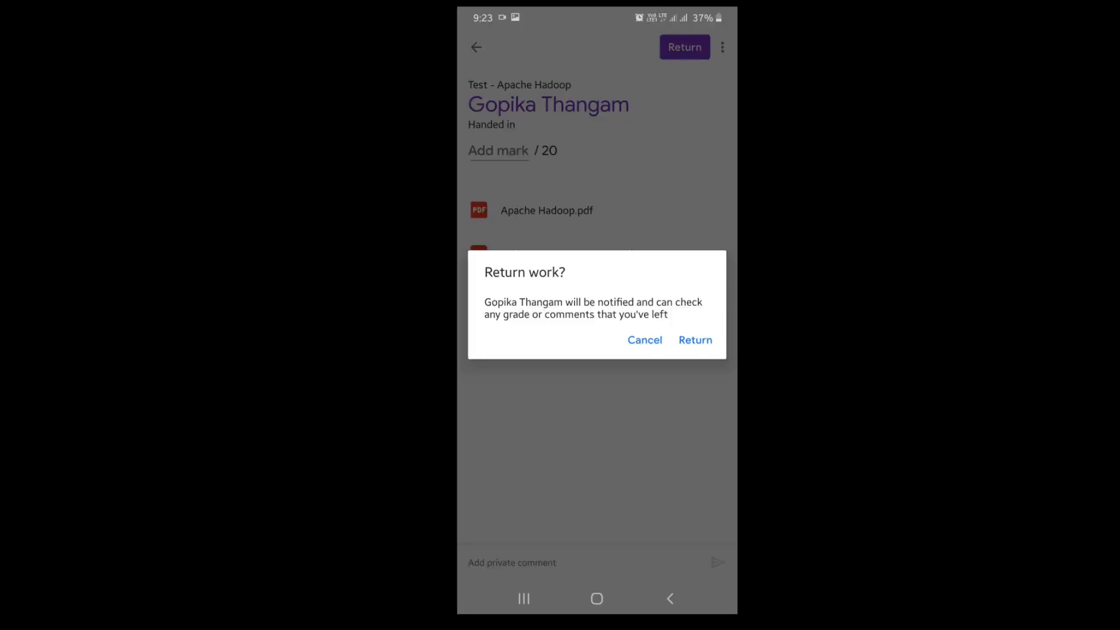
# Confirm returning the marked submission to the student
pyautogui.click(596, 599)
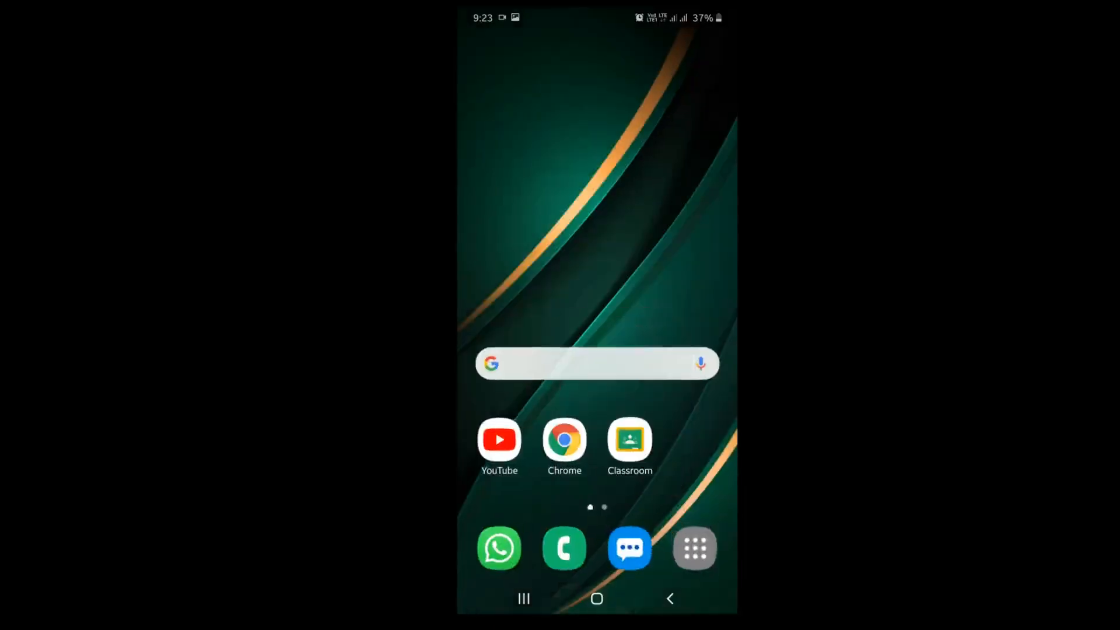